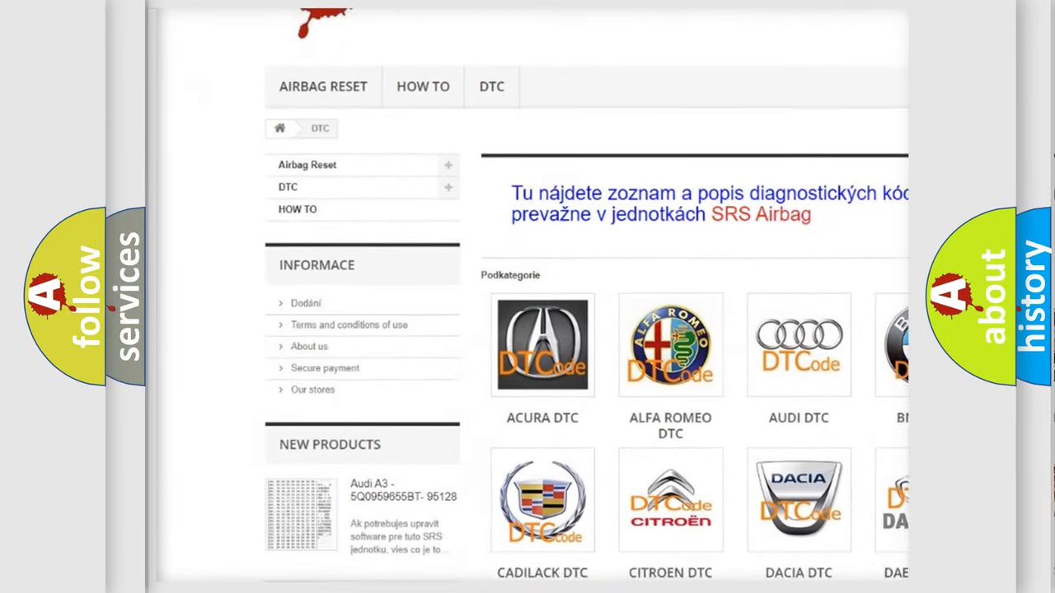
{"action": "scroll", "scroll_direction": "down", "scroll_amount": 3}
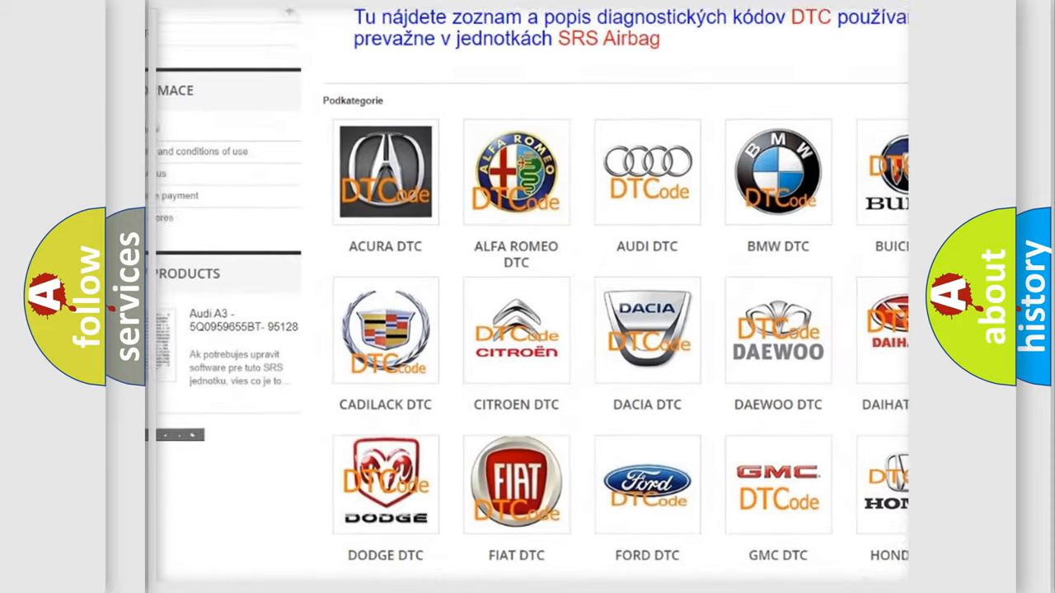
{"action": "scroll", "scroll_direction": "down", "scroll_amount": 3}
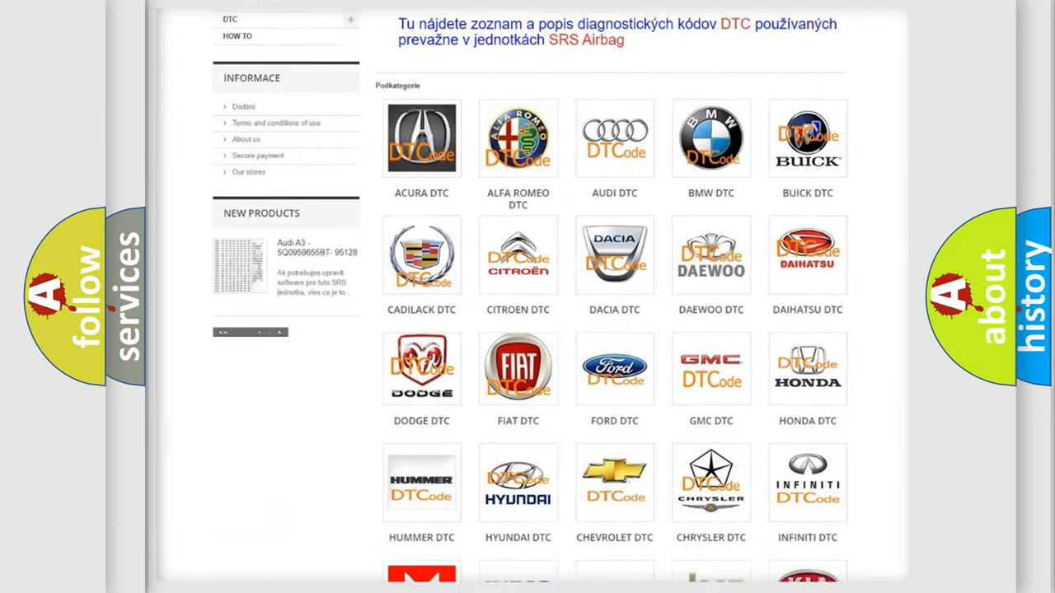
{"action": "scroll", "scroll_direction": "down", "scroll_amount": 3}
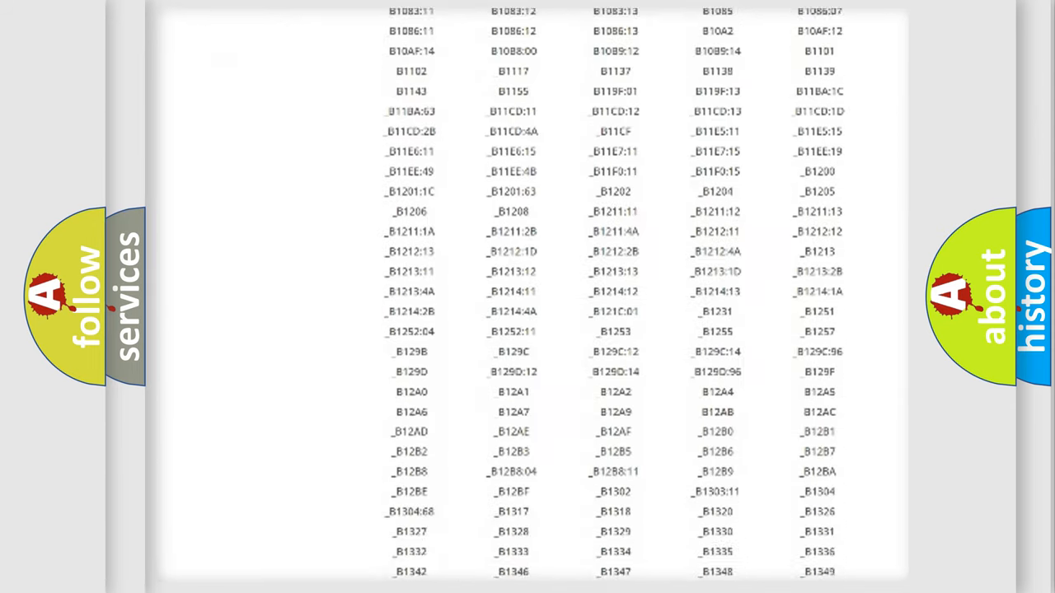
{"action": "scroll", "scroll_direction": "down", "scroll_amount": 3}
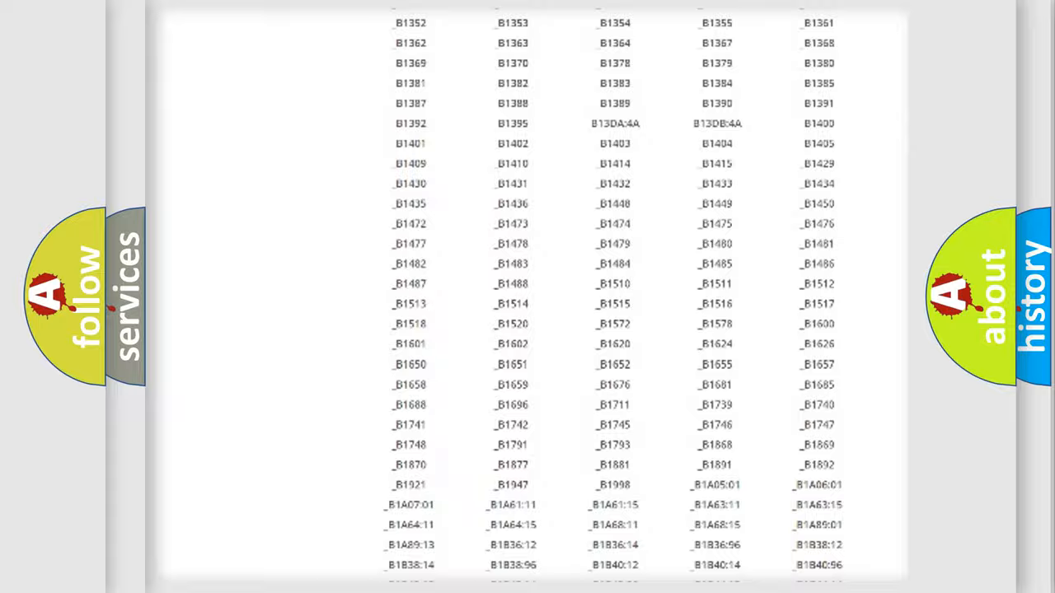